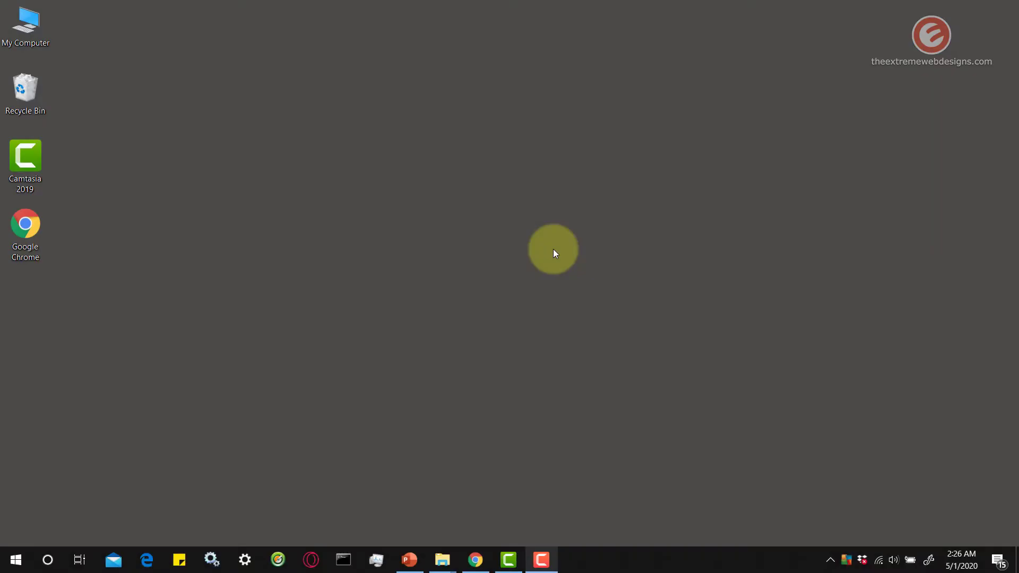
mouse_move(536, 258)
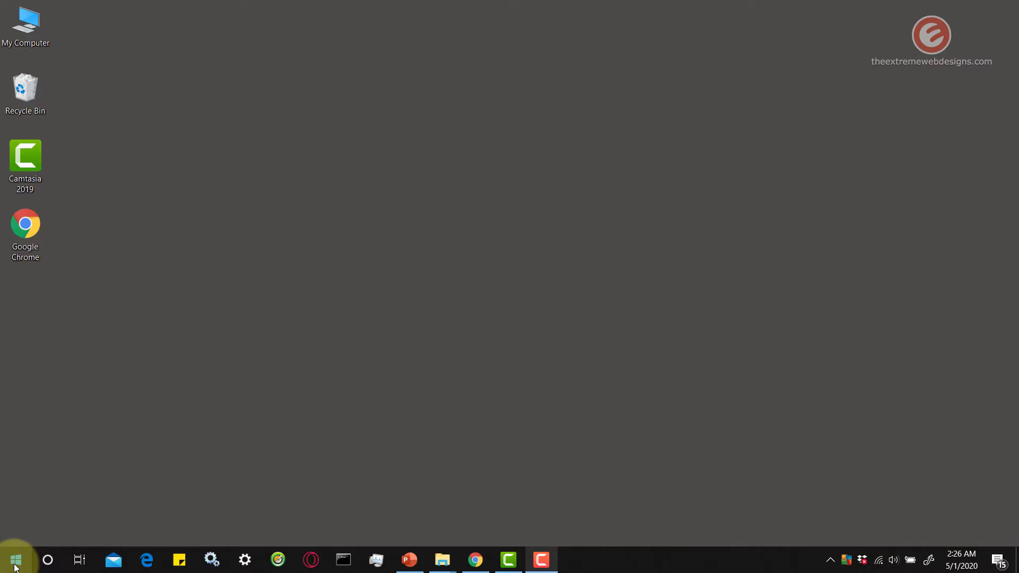
Step: Turn 'Use Start full screen' on from desktop Personalize > Start
left_click(12, 559)
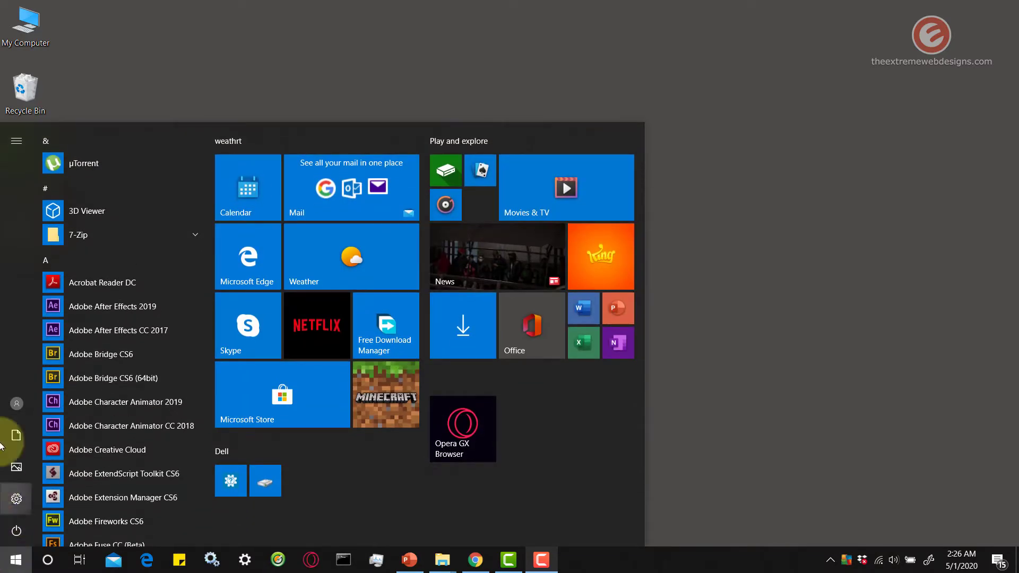
mouse_move(649, 149)
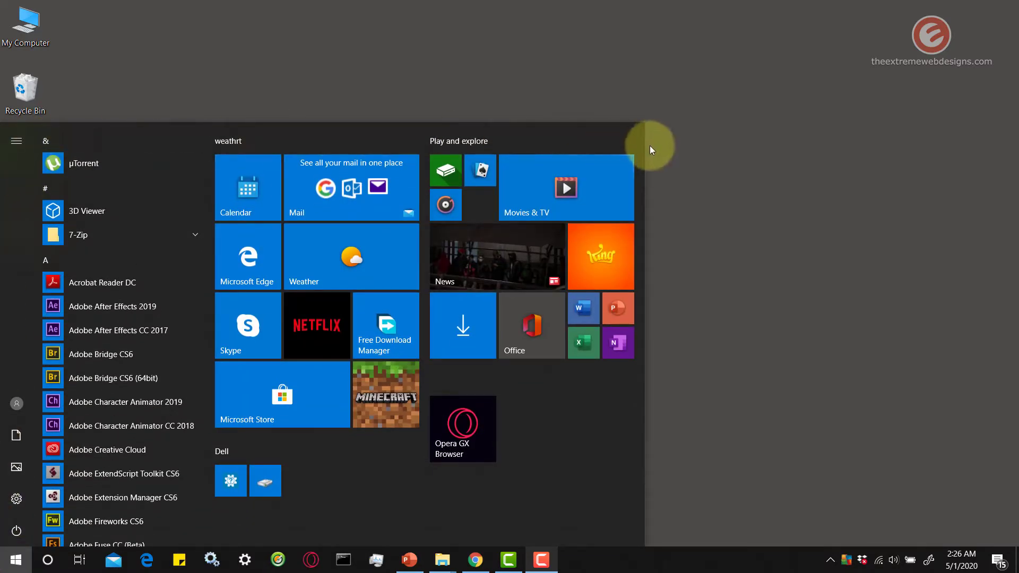
mouse_move(650, 475)
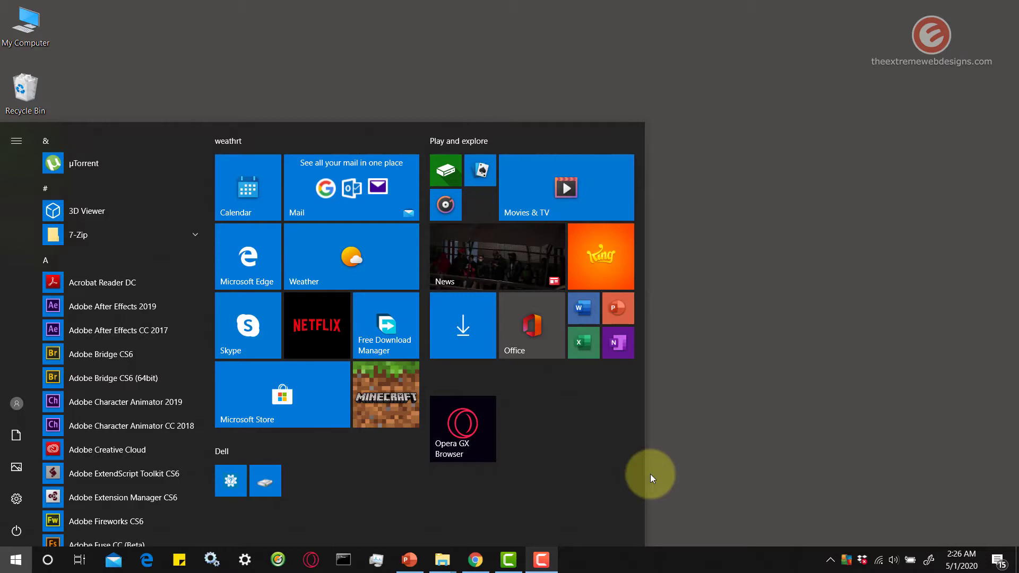
mouse_move(728, 269)
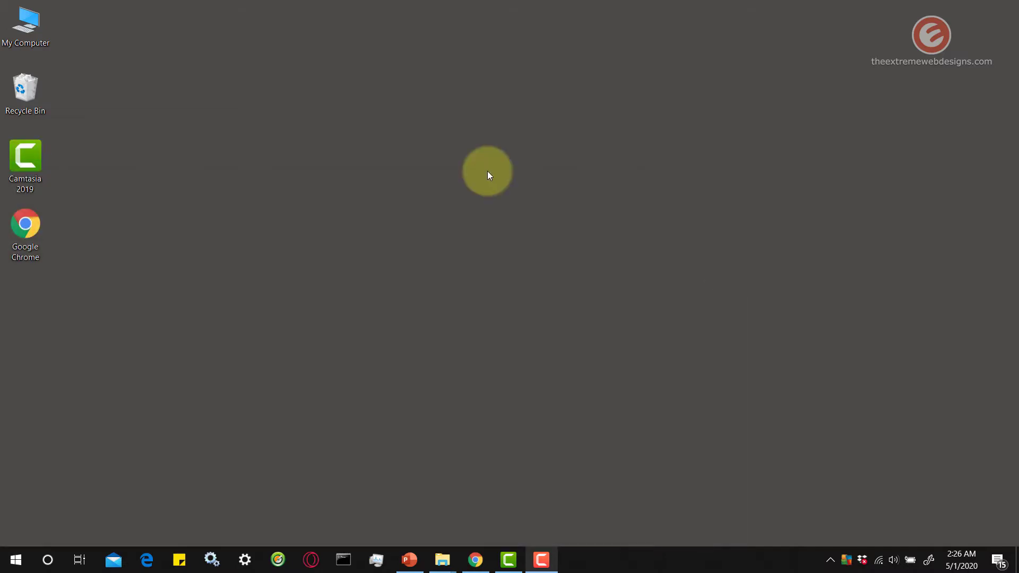
right_click(487, 172)
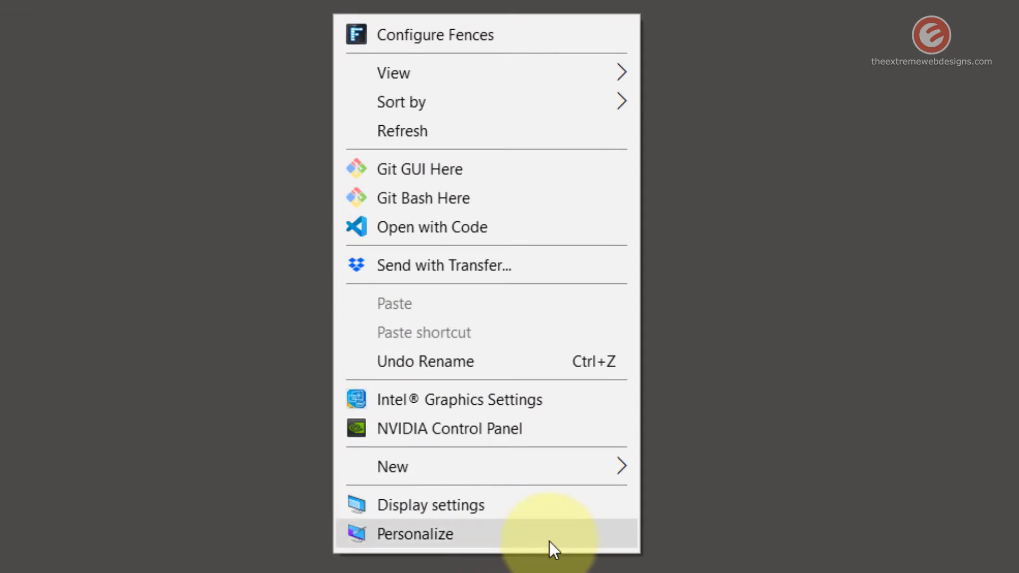
left_click(415, 534)
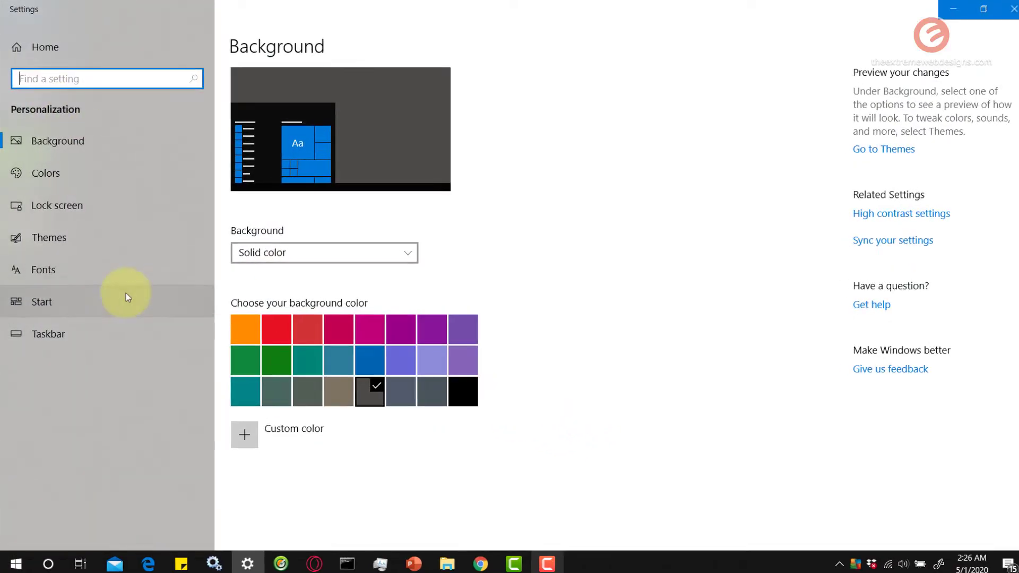
left_click(40, 301)
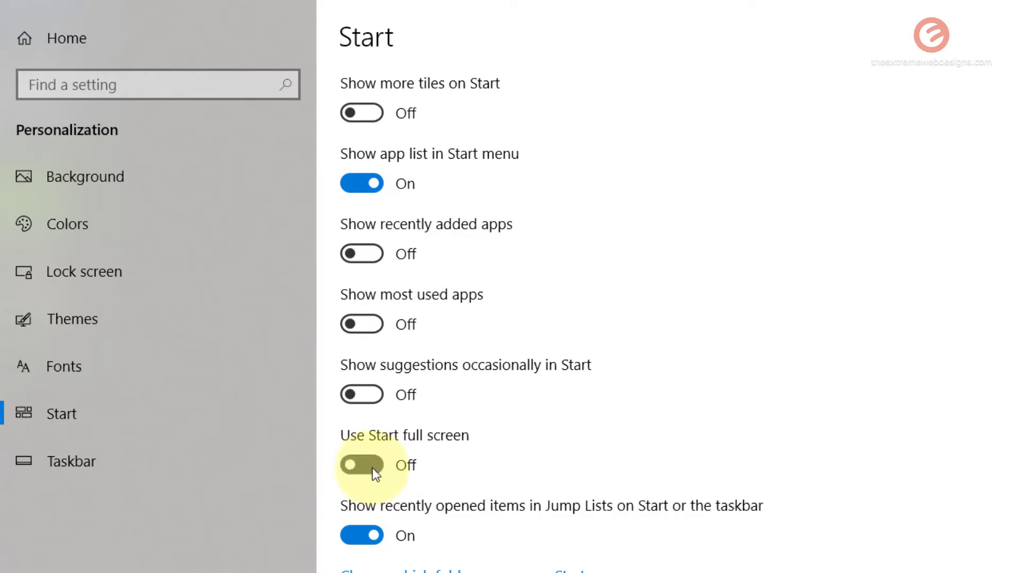
left_click(362, 465)
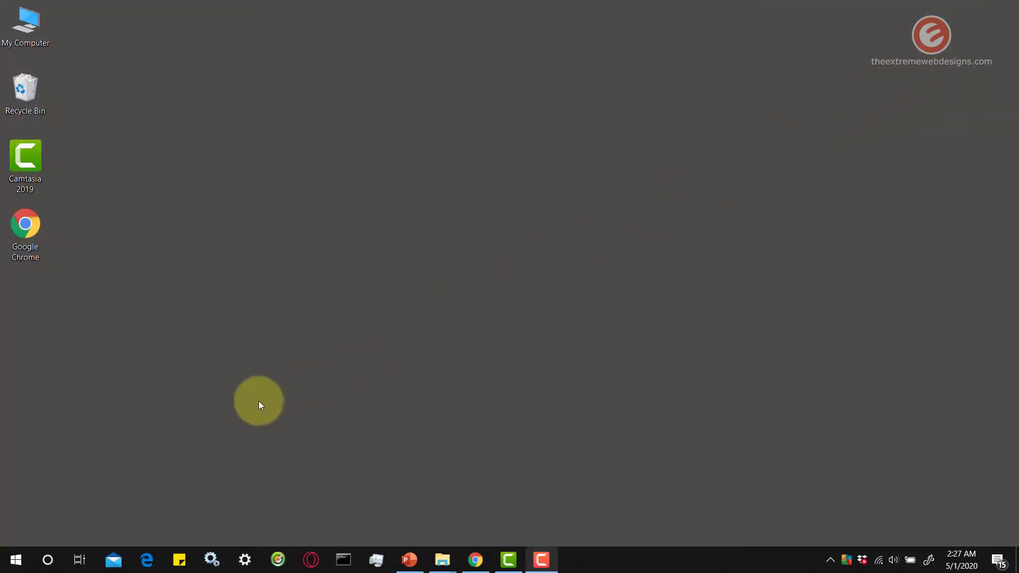
mouse_move(163, 423)
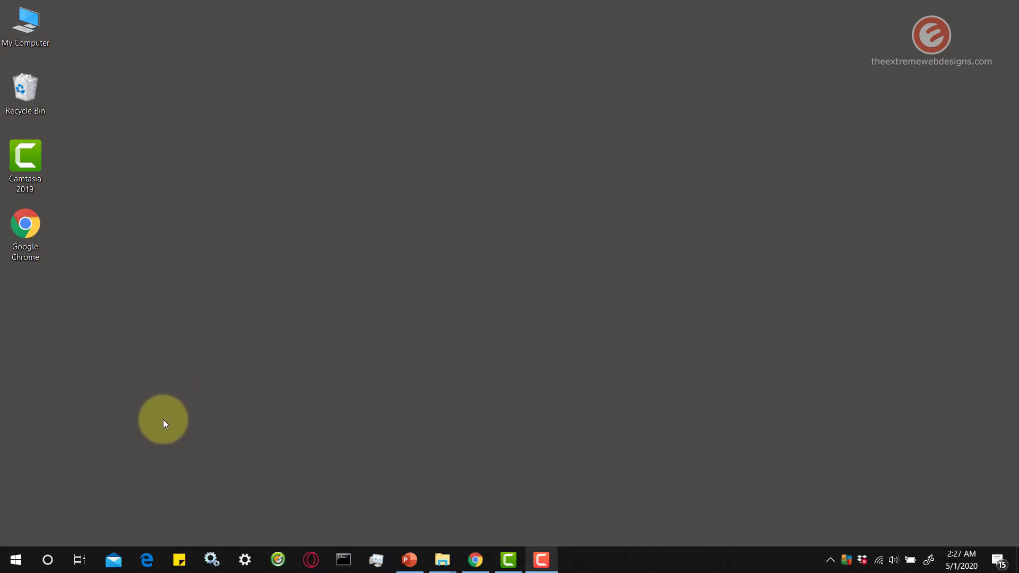
mouse_move(26, 528)
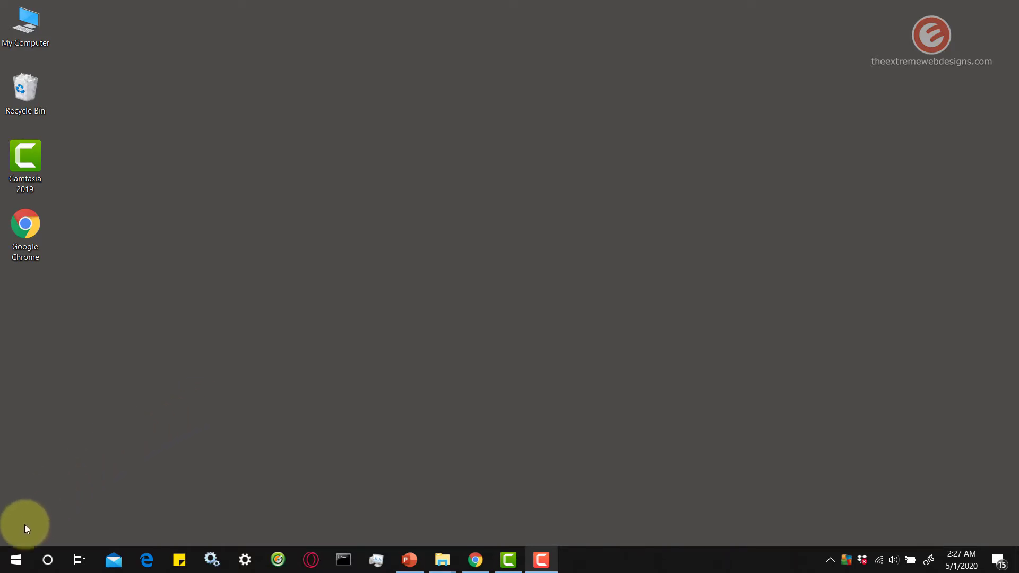
Step: Open Start to view the full-screen pinned tile layout
left_click(12, 559)
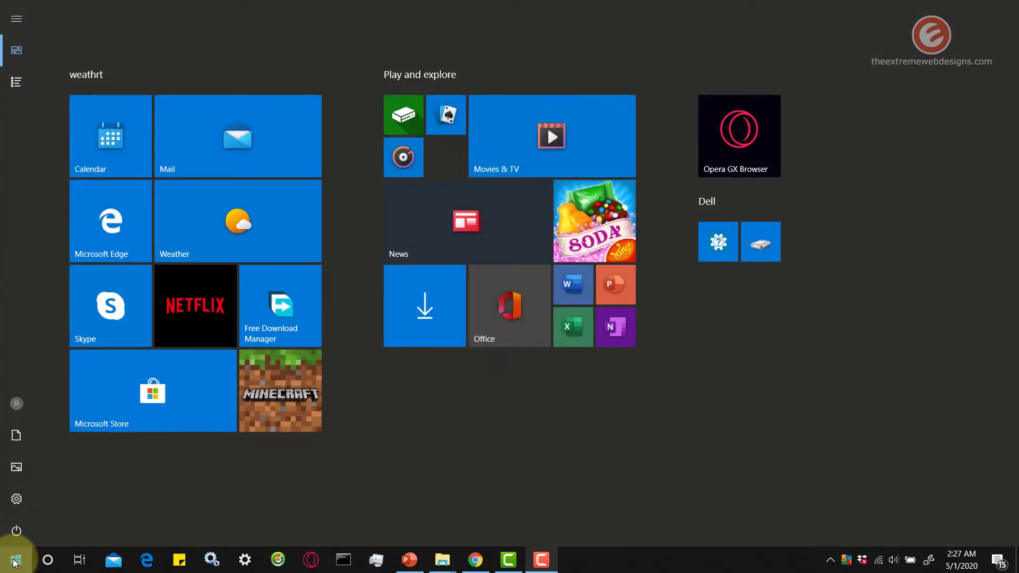
mouse_move(709, 41)
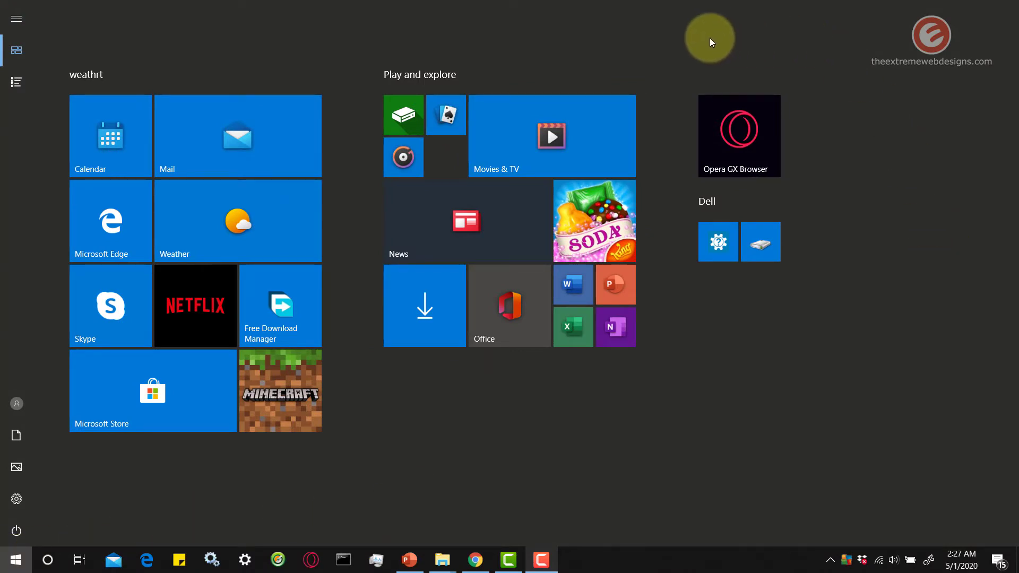
mouse_move(307, 497)
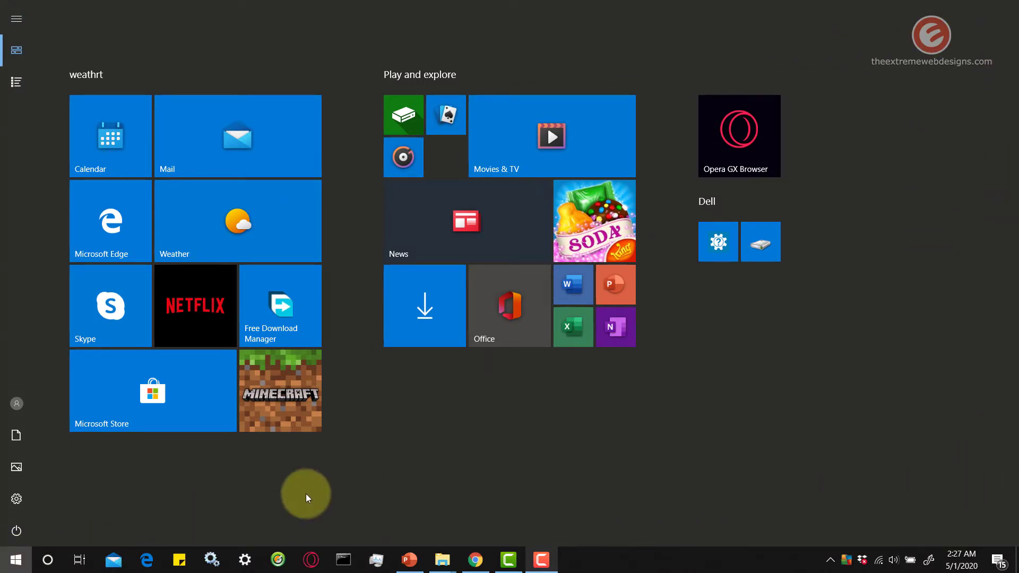
mouse_move(671, 414)
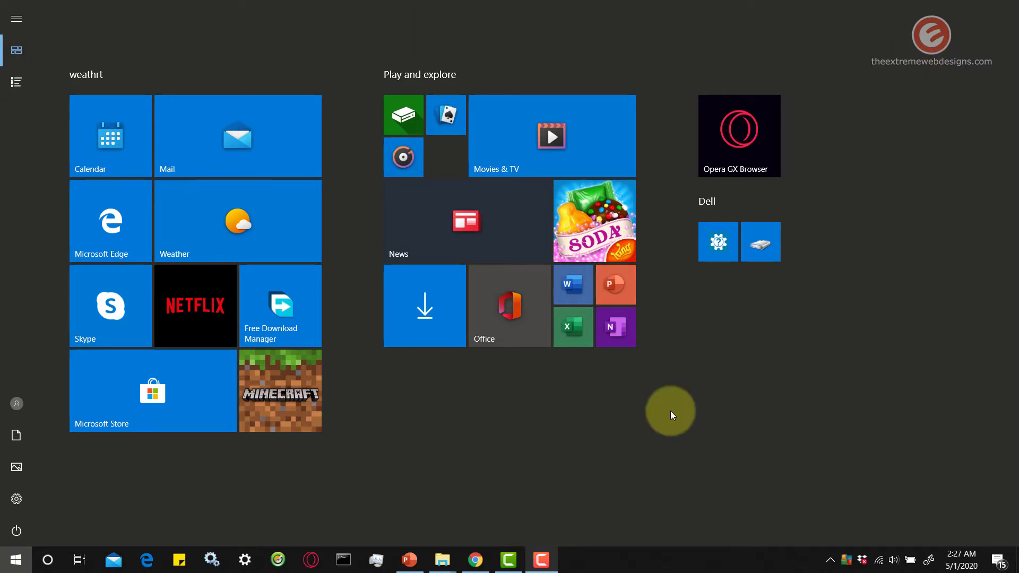
mouse_move(711, 407)
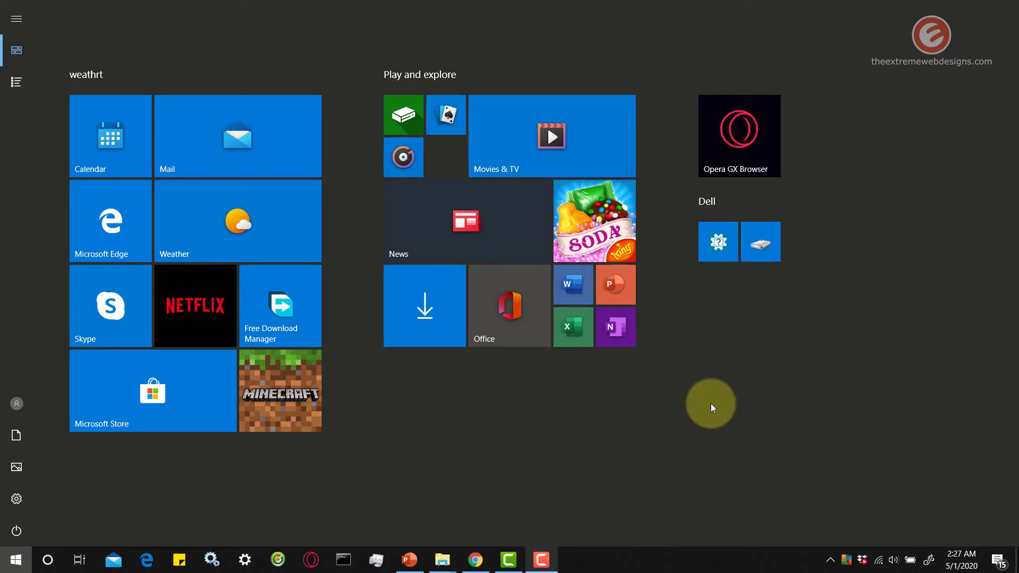
mouse_move(810, 89)
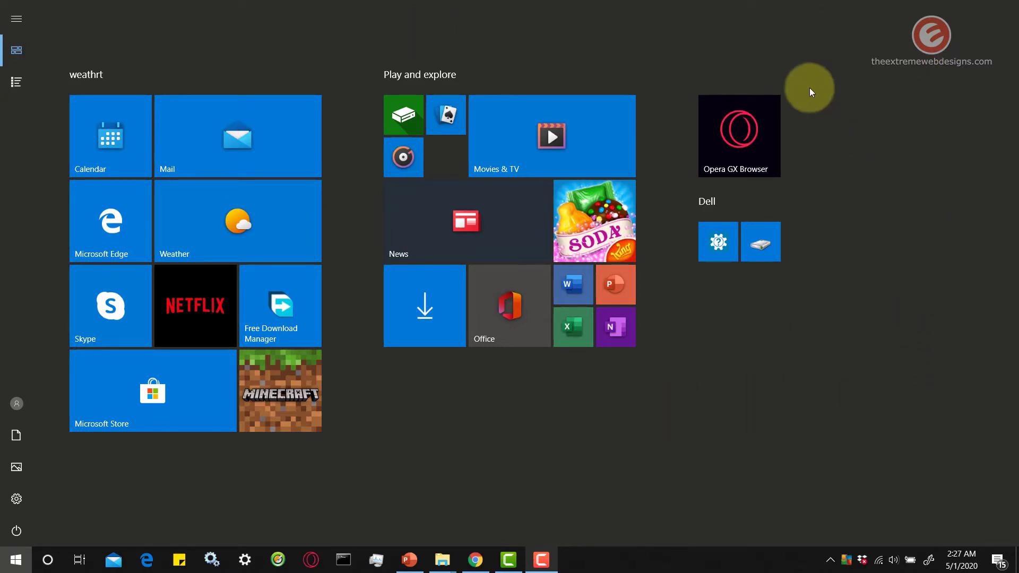
mouse_move(807, 427)
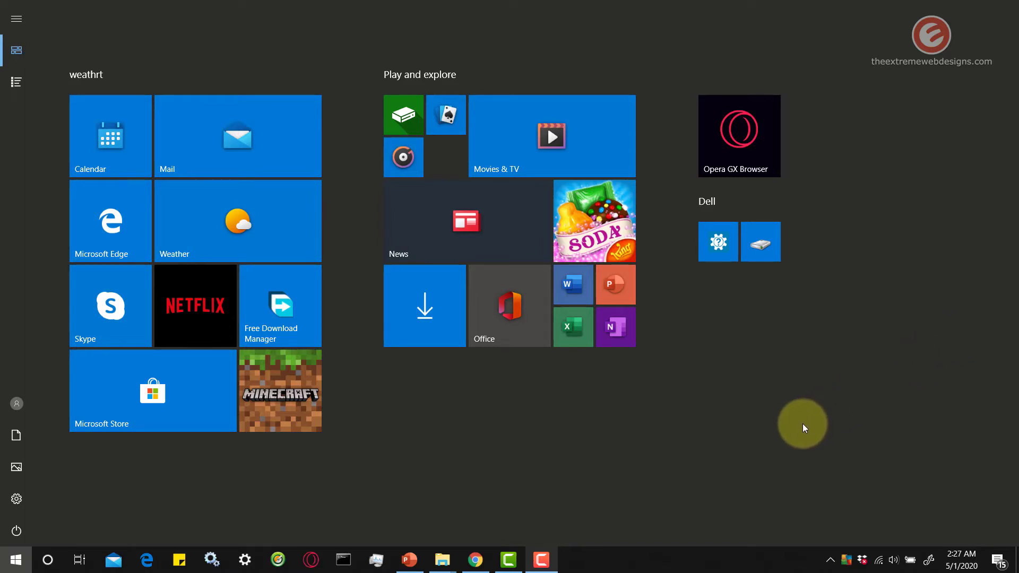
mouse_move(704, 428)
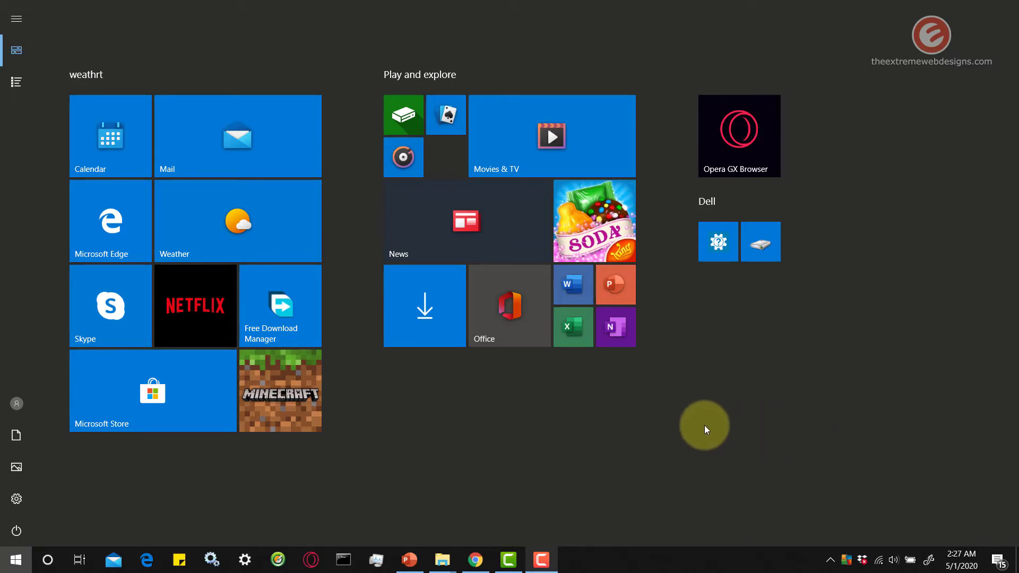
mouse_move(646, 430)
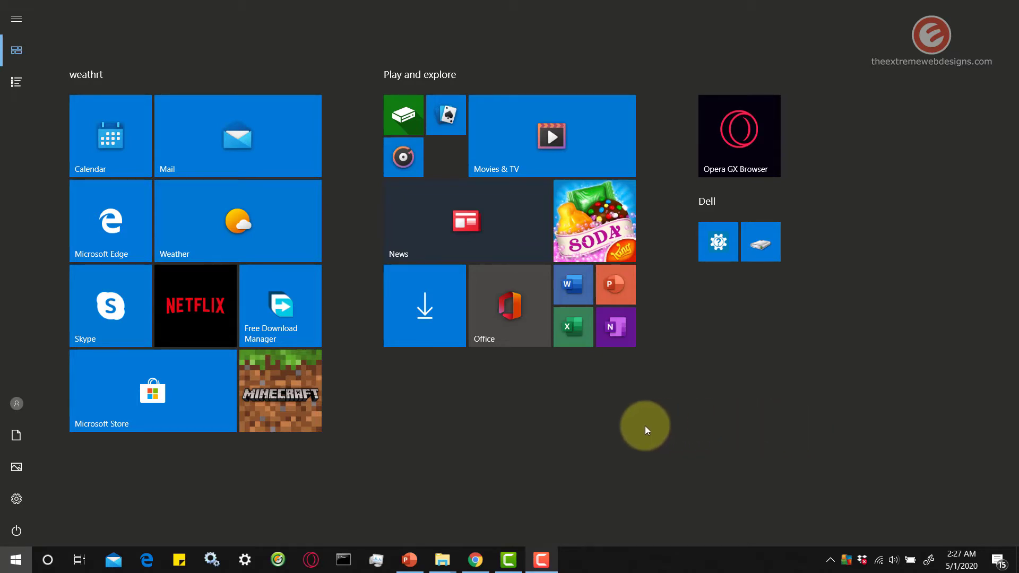
mouse_move(324, 268)
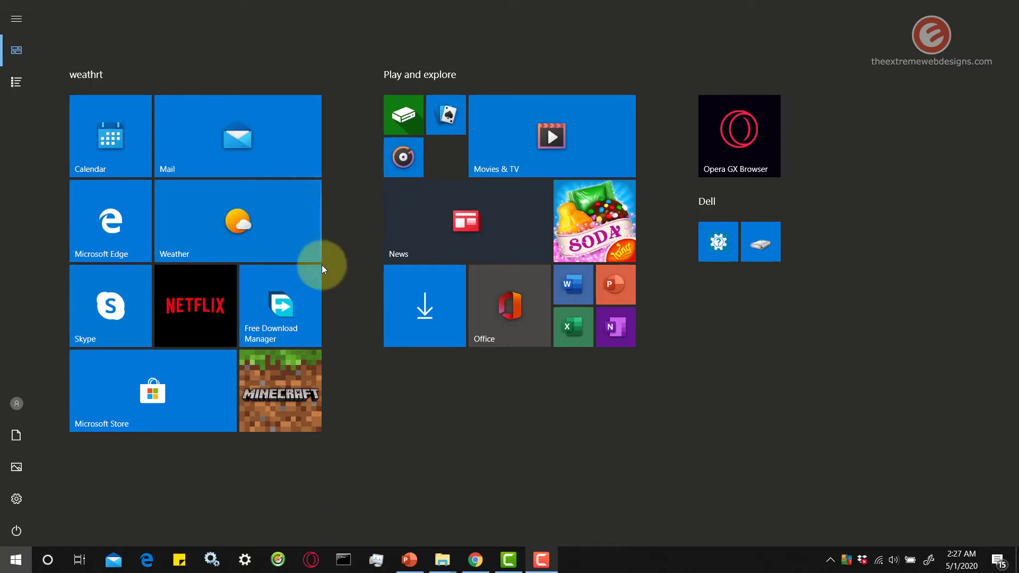
mouse_move(4, 212)
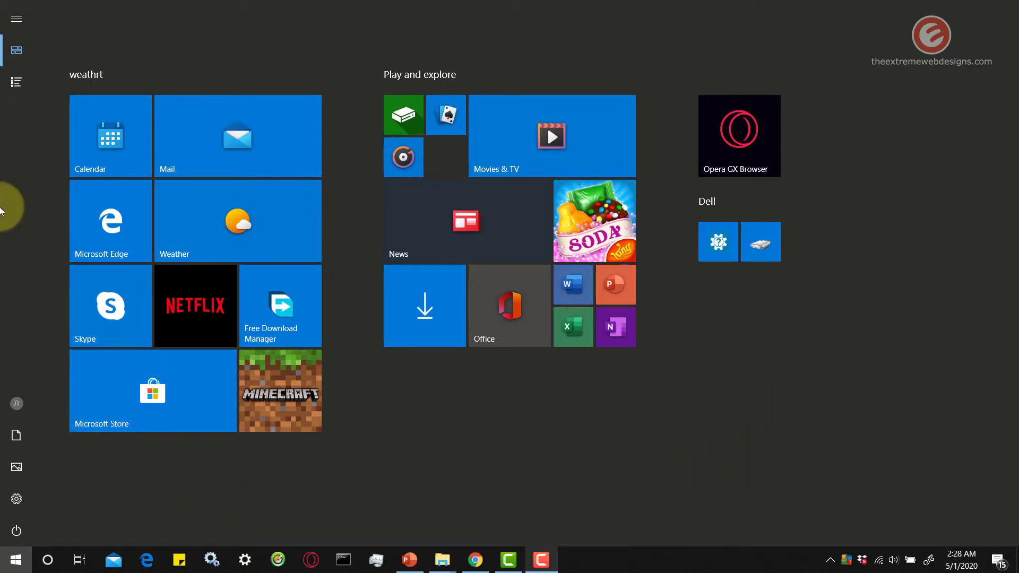
Step: Expand the left rail, view the all-apps list, then return to pinned tiles
left_click(15, 18)
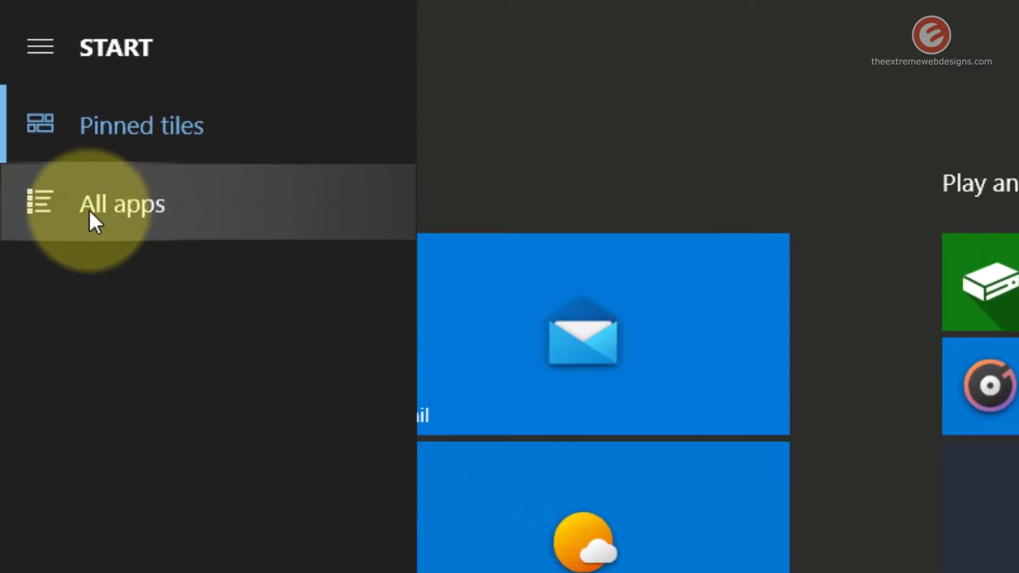
left_click(122, 203)
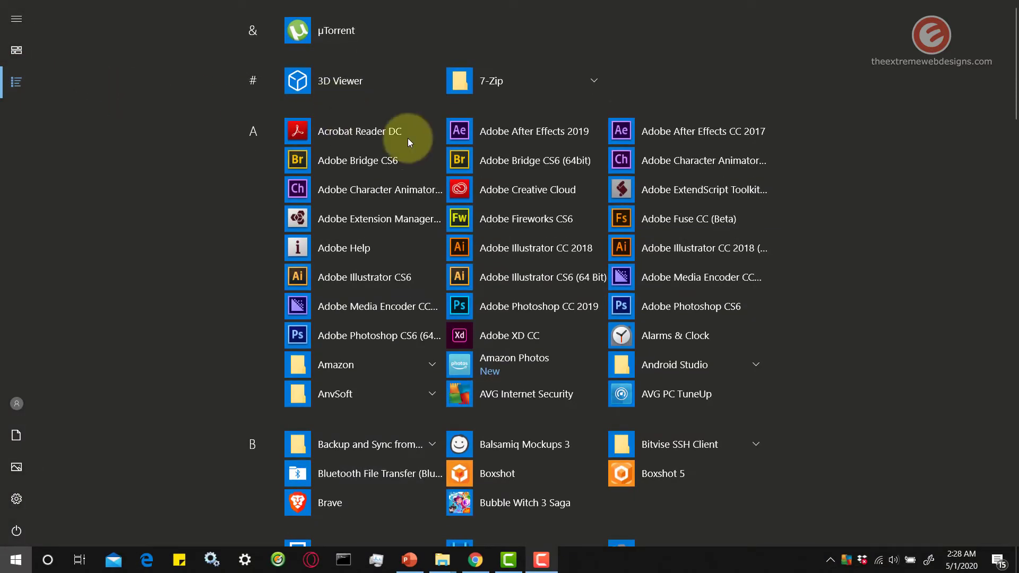
mouse_move(163, 158)
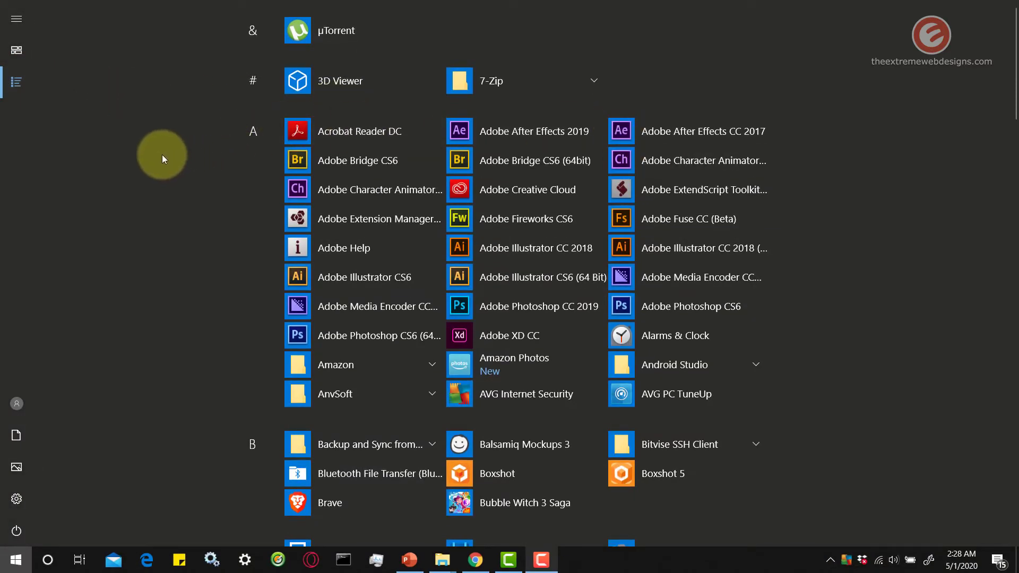
mouse_move(128, 137)
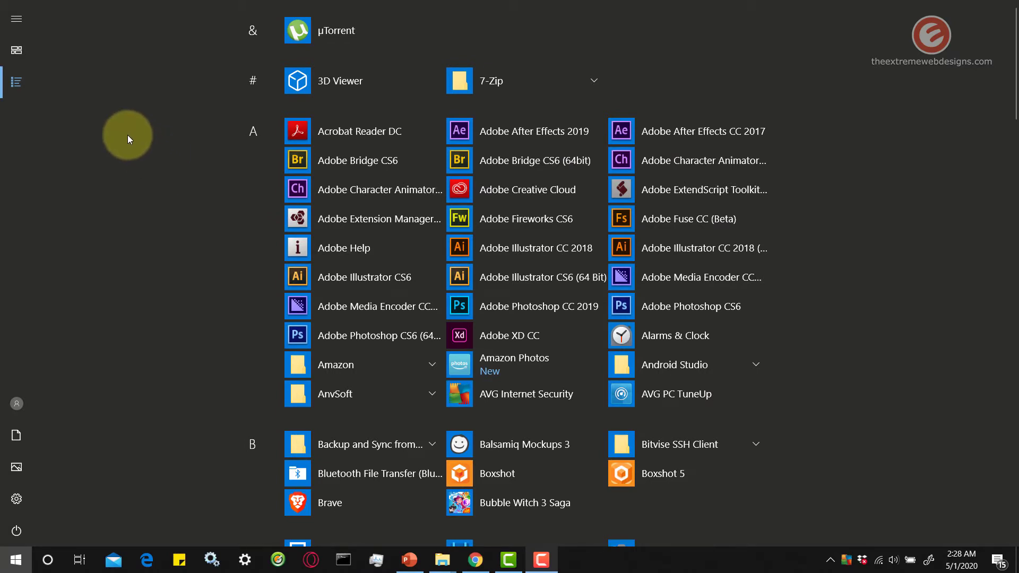
mouse_move(172, 122)
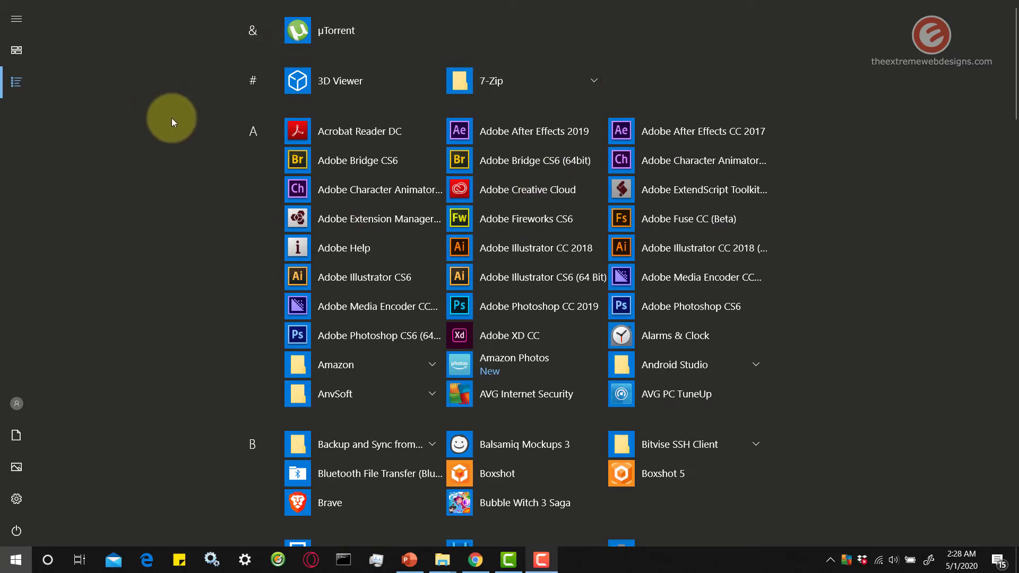
left_click(16, 51)
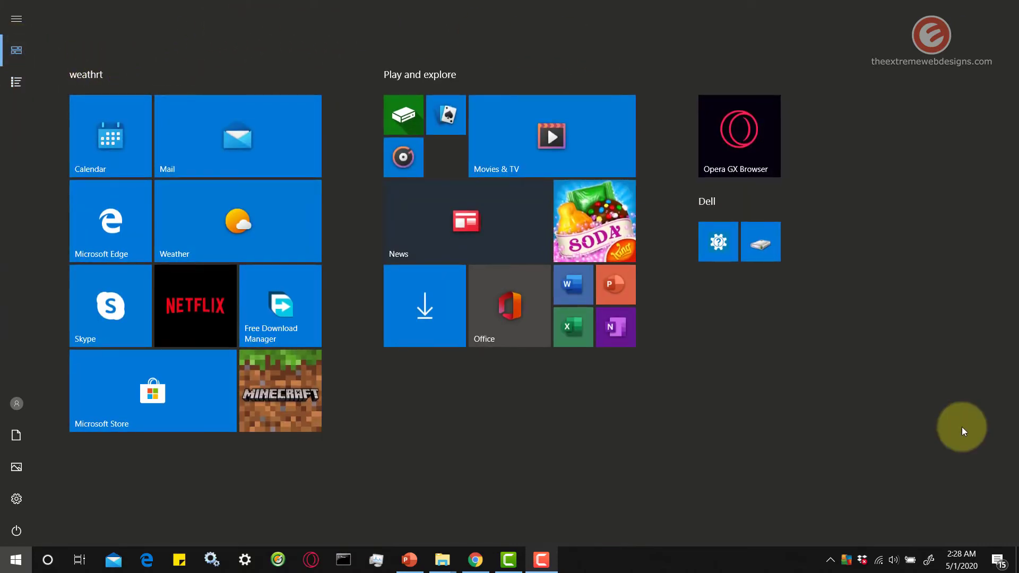
mouse_move(987, 501)
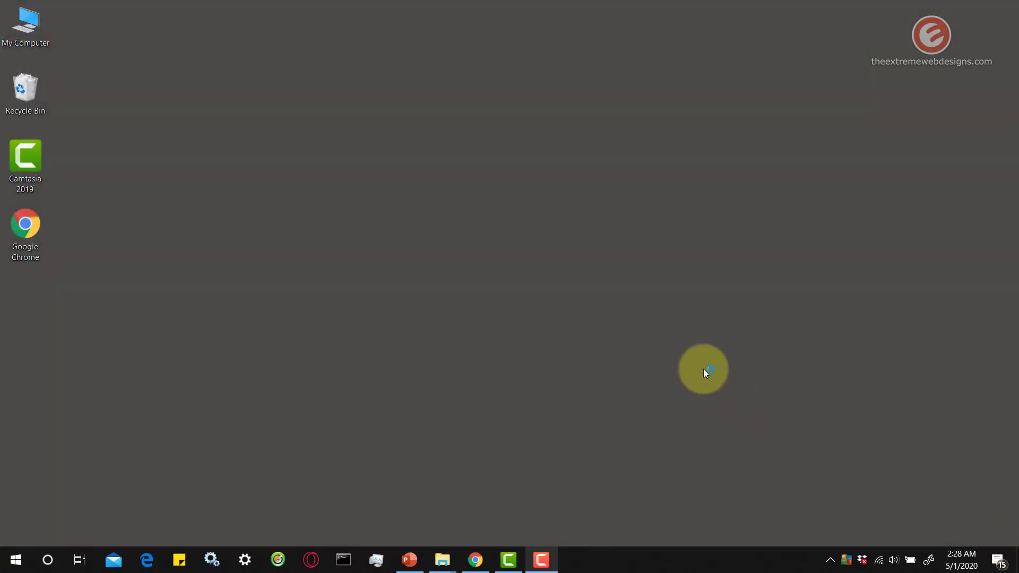
mouse_move(680, 376)
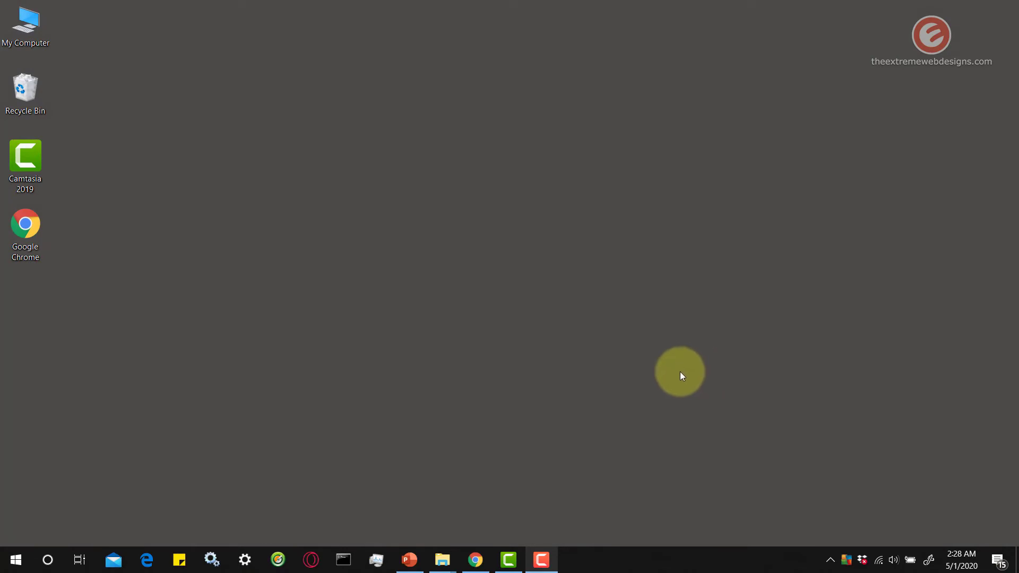
mouse_move(490, 181)
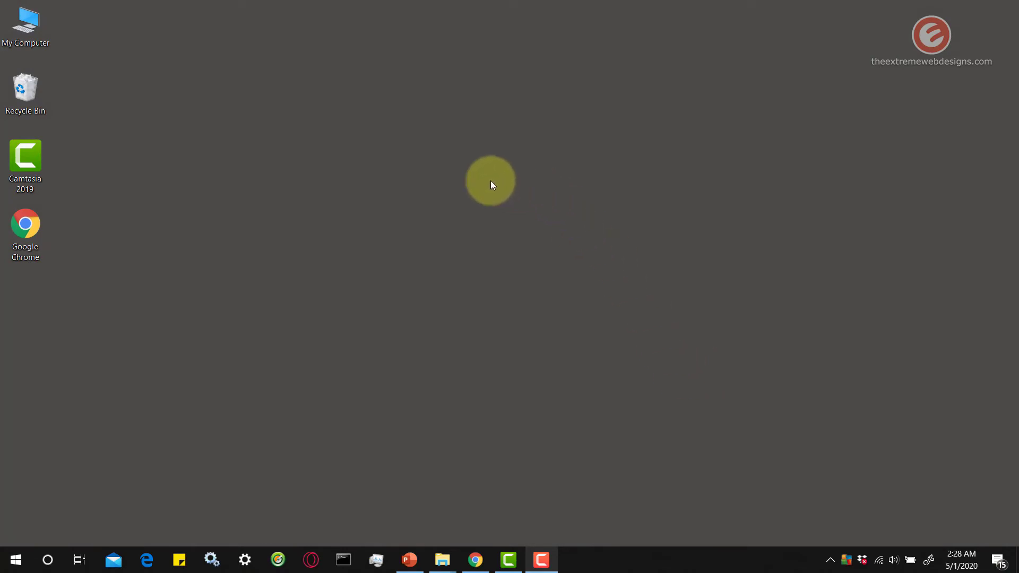
Step: Switch 'Use Start full screen' off via desktop Personalize > Start, then close Settings
right_click(489, 180)
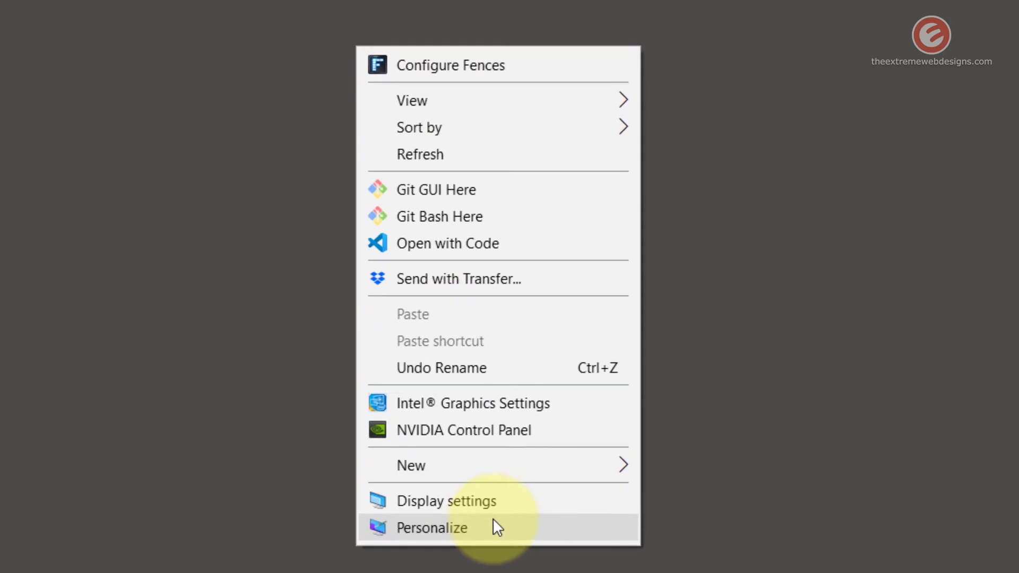
left_click(430, 527)
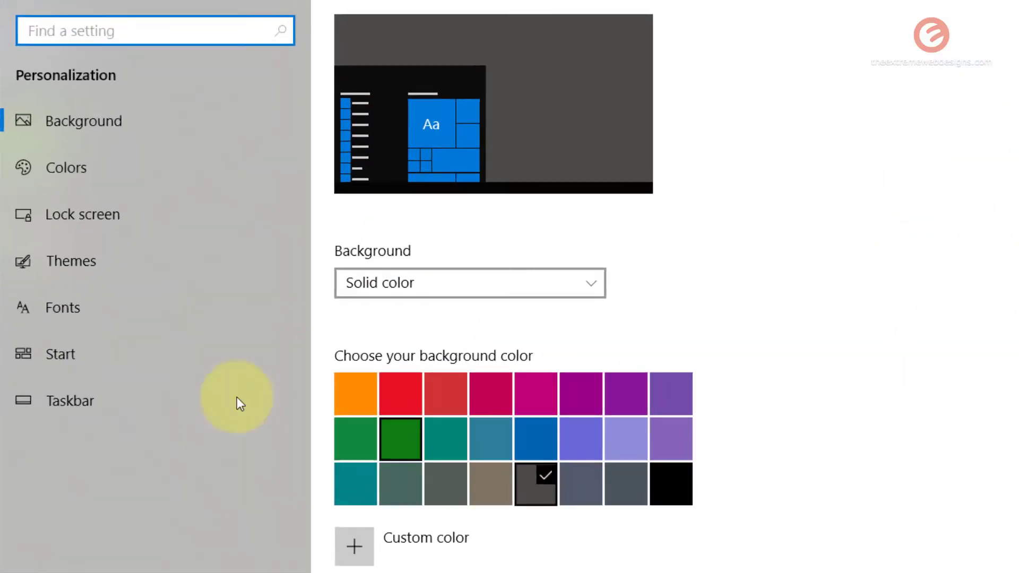
left_click(61, 354)
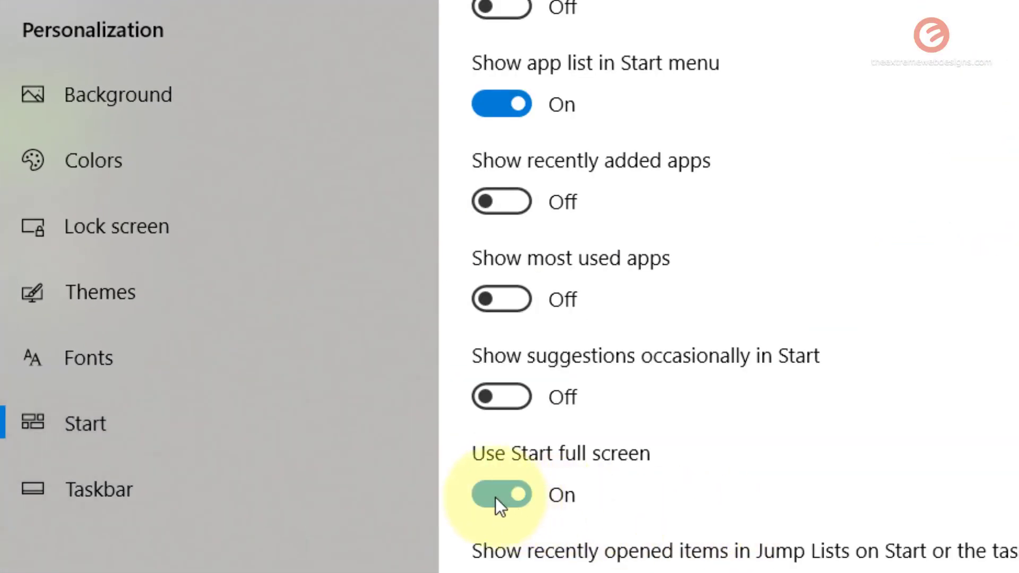
left_click(501, 495)
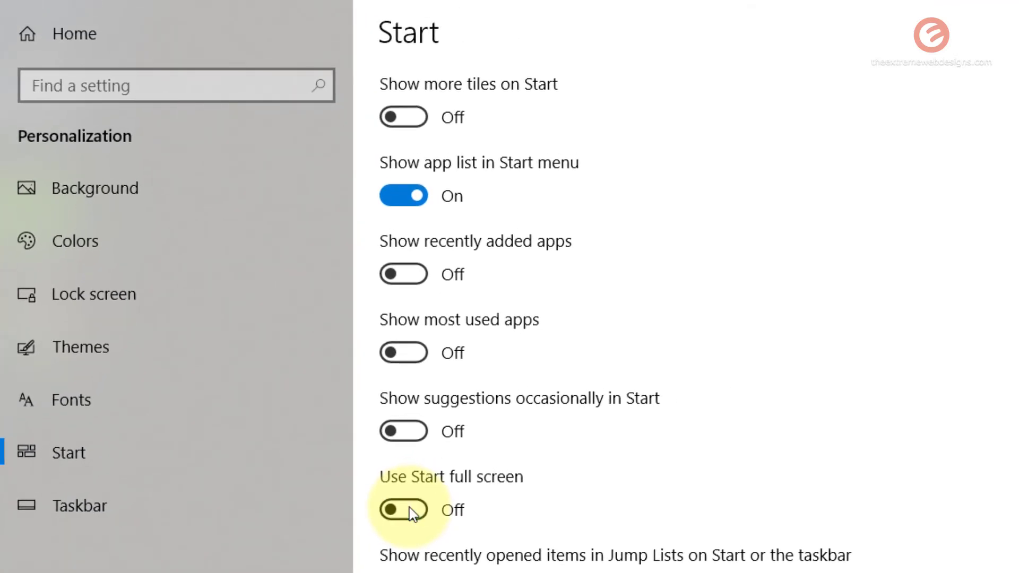
left_click(403, 509)
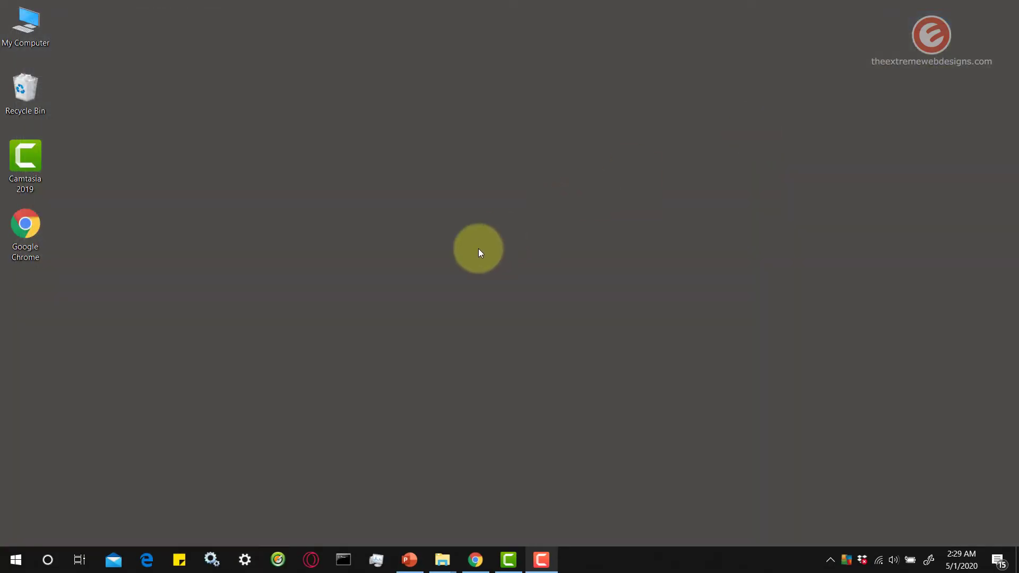
Step: Open Start, still full screen with 'weathrt' and 'Play and explore' tile groups
left_click(14, 559)
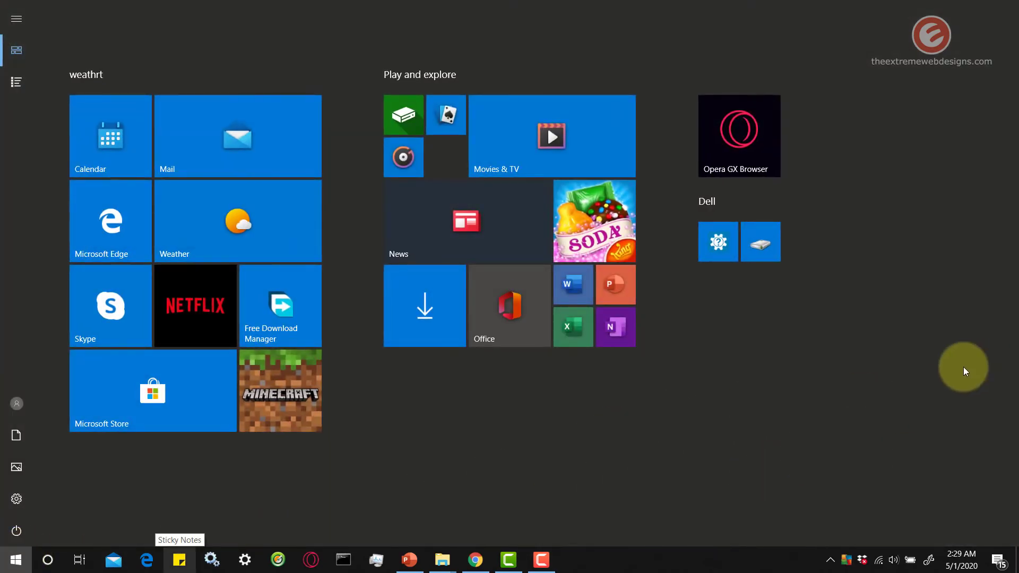
mouse_move(423, 512)
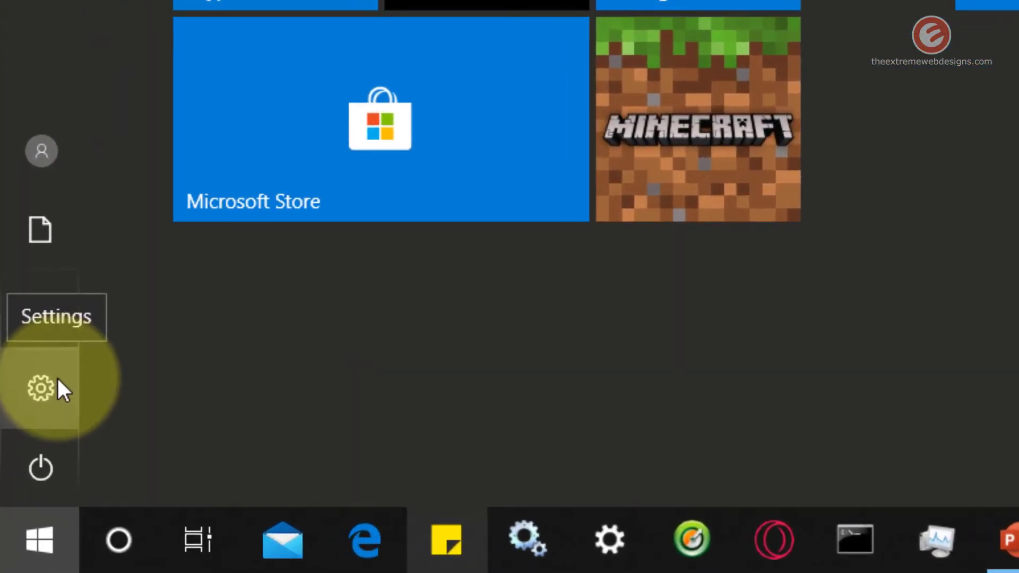
Step: From Start, open Settings, turn 'Use Start full screen' off, and close Settings
left_click(40, 388)
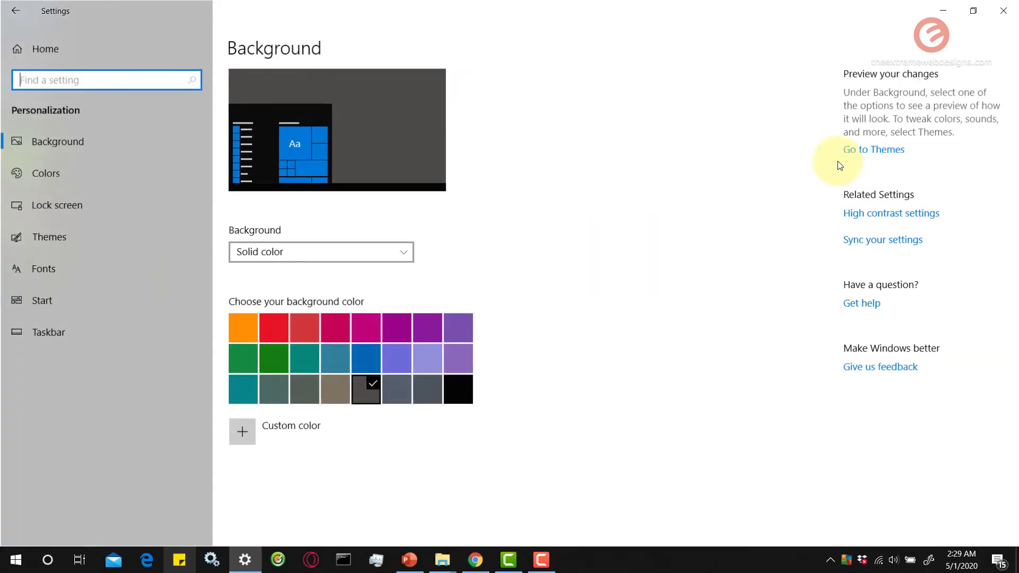
mouse_move(95, 309)
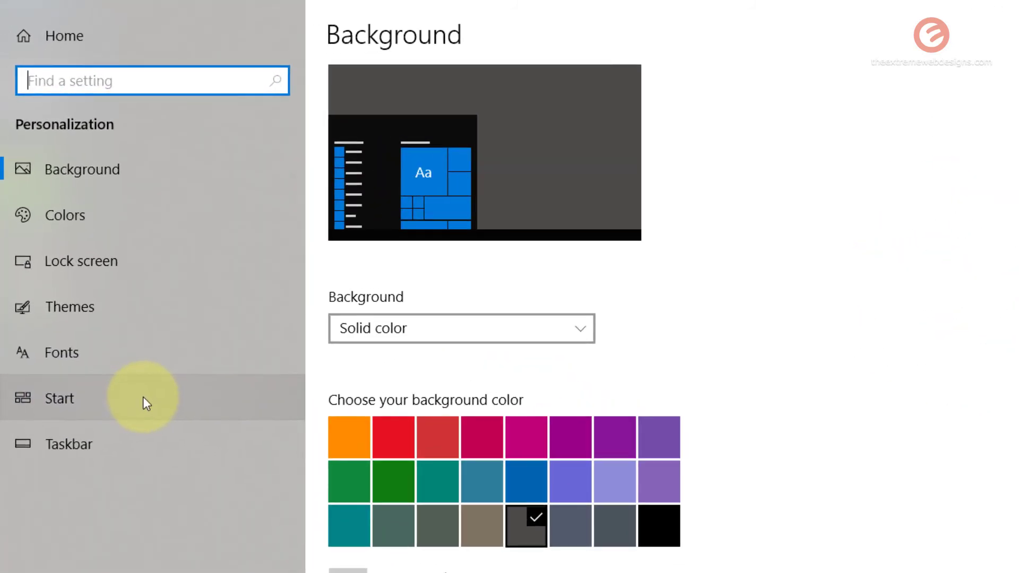
left_click(59, 398)
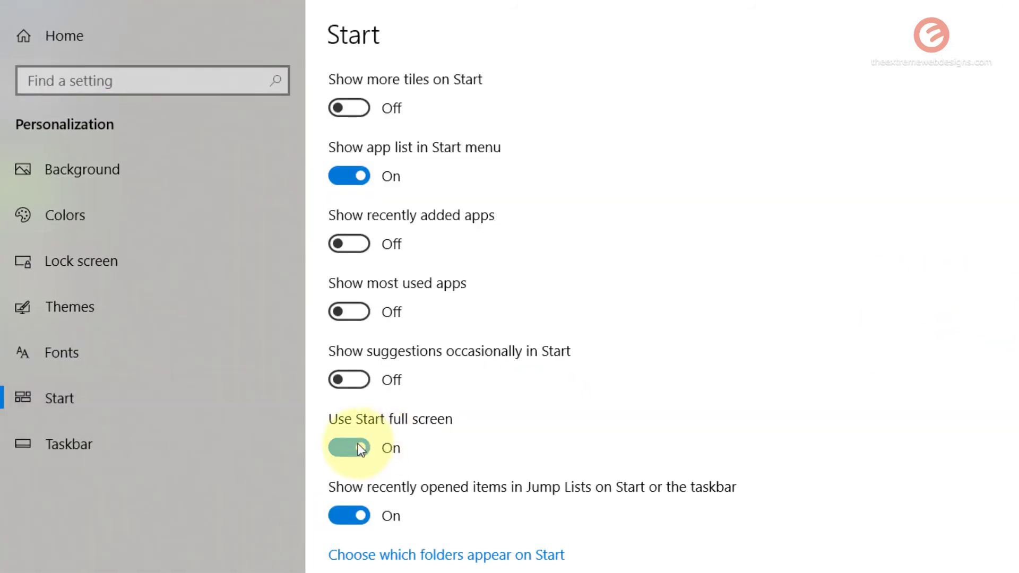
left_click(350, 447)
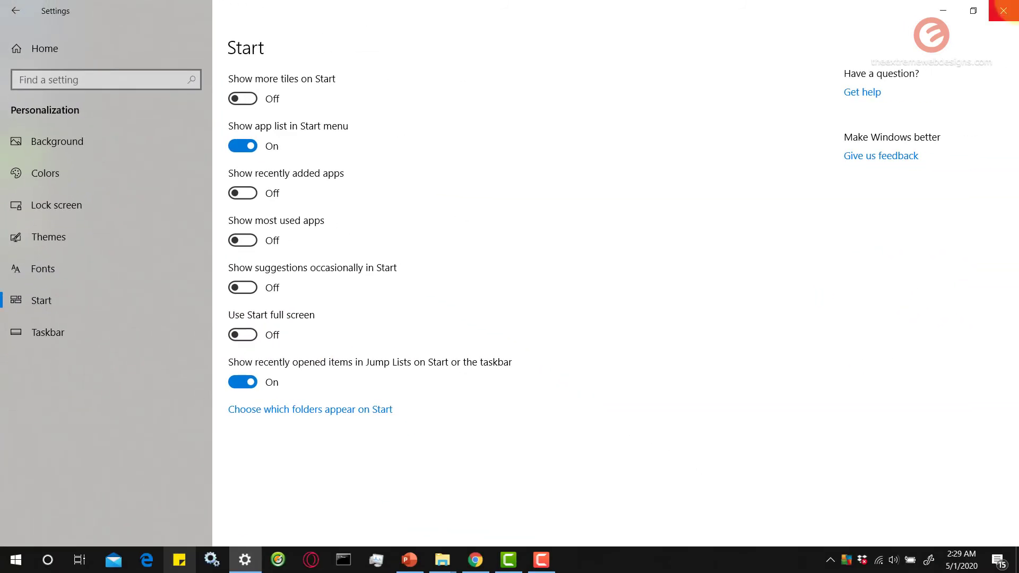
left_click(1002, 11)
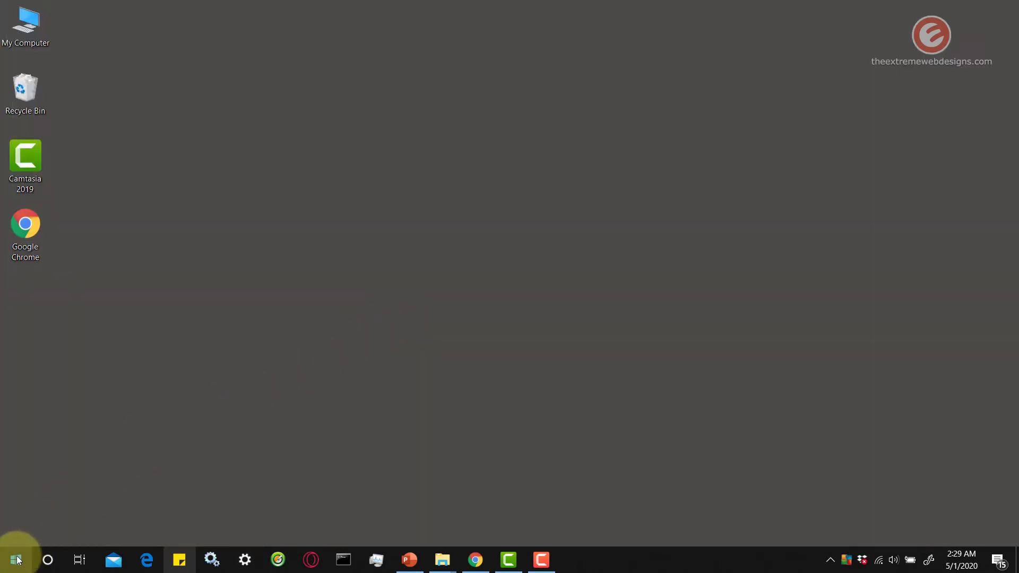
left_click(15, 559)
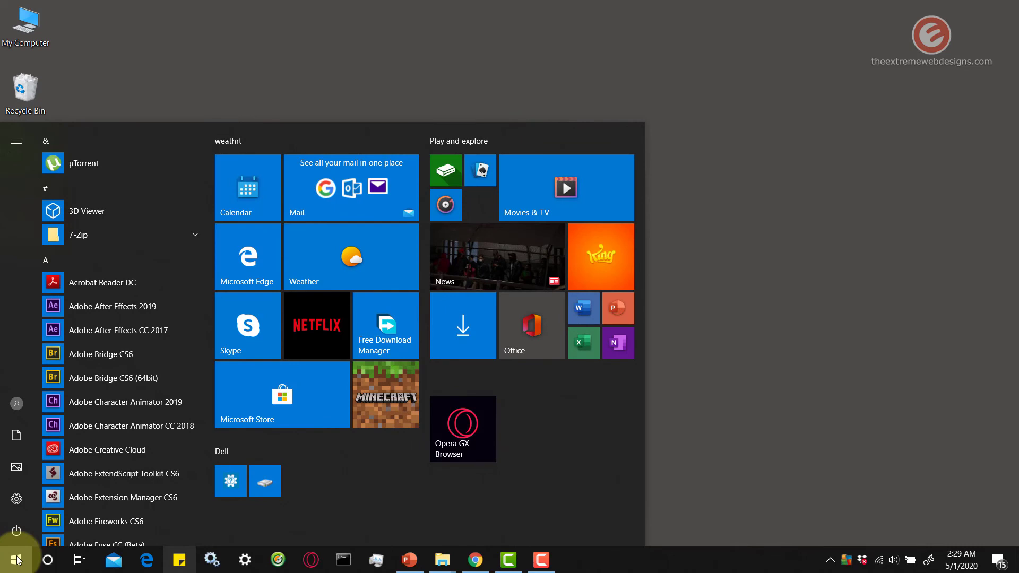
mouse_move(762, 370)
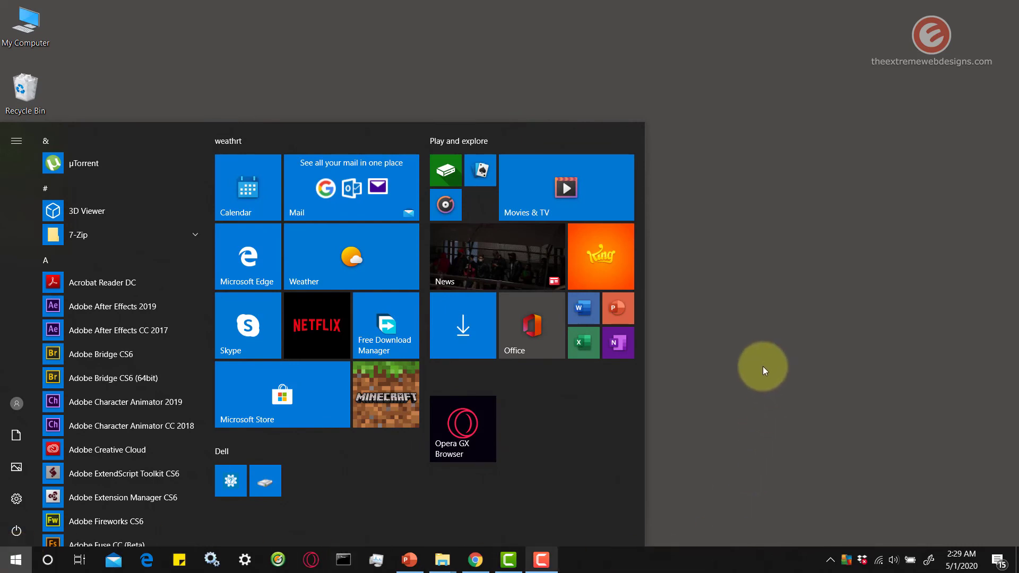
left_click(14, 559)
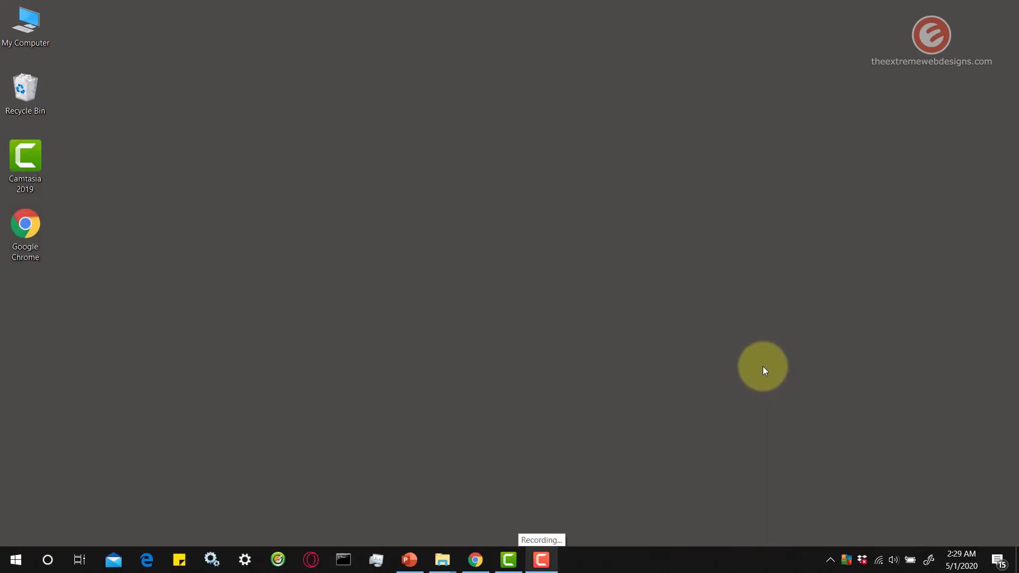